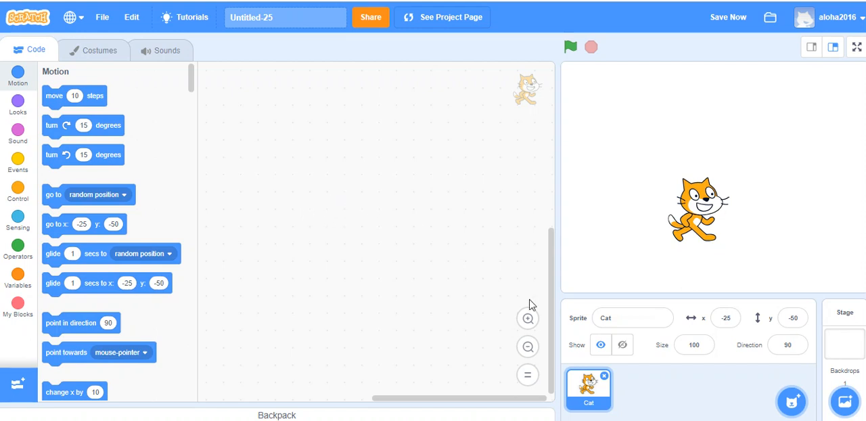
# Step: Delete the default Cat sprite and search the sprite library for 'ha' to add the Hare
pyautogui.click(786, 398)
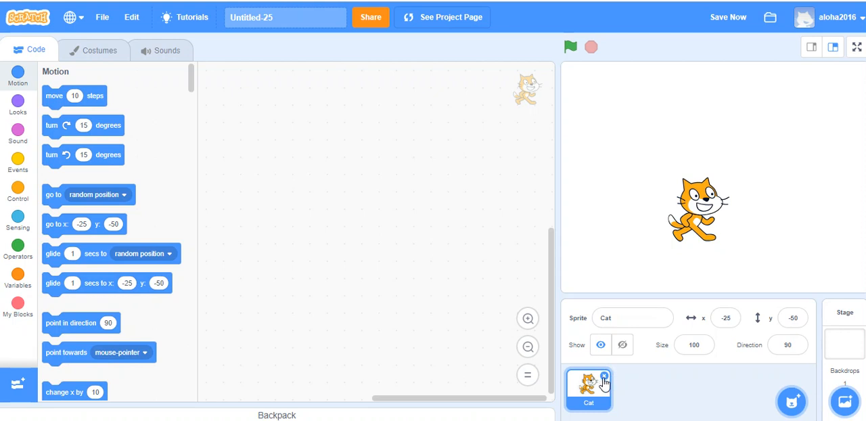
pyautogui.click(602, 376)
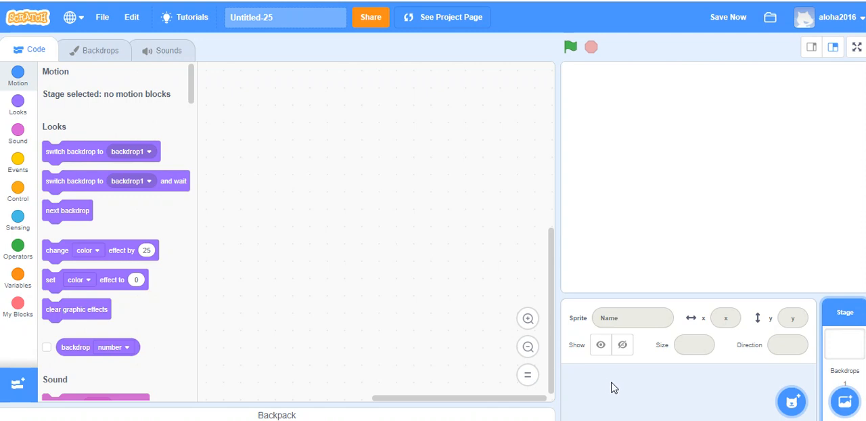
pyautogui.click(791, 401)
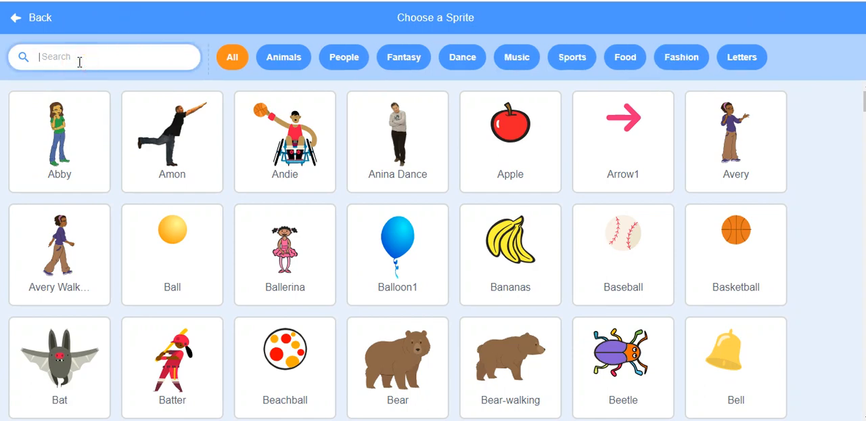
pyautogui.write('ha')
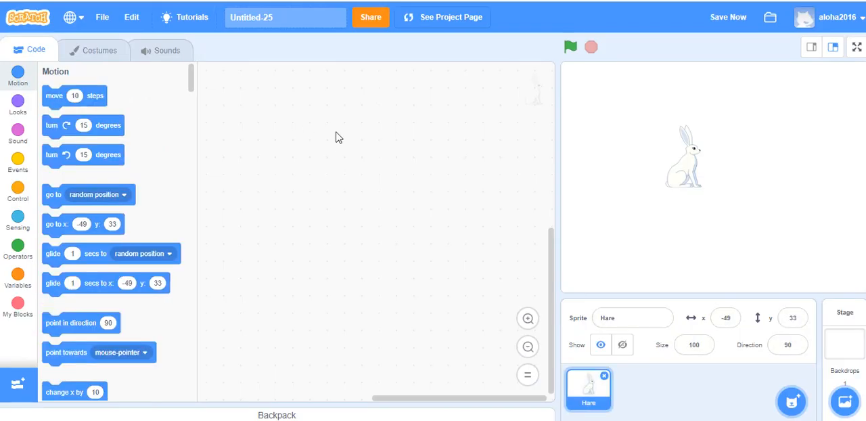
pyautogui.moveTo(723, 149)
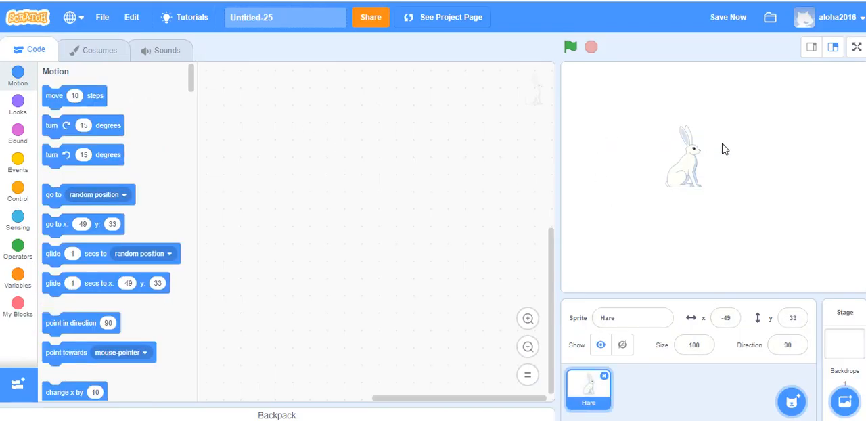
pyautogui.moveTo(721, 226)
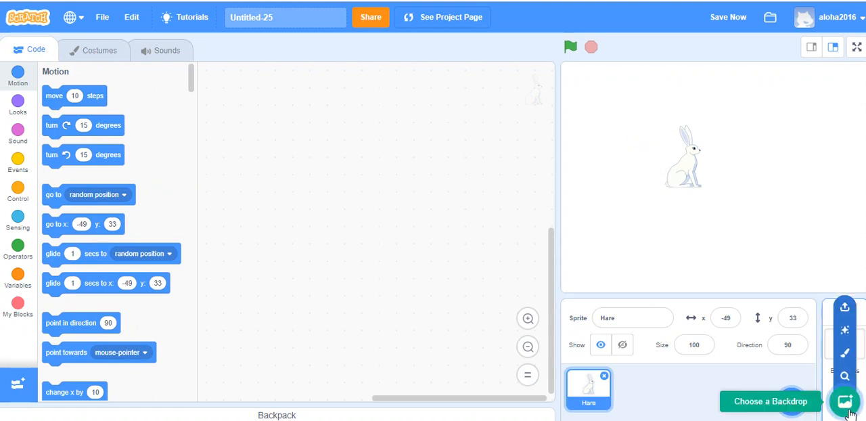
pyautogui.moveTo(844, 401)
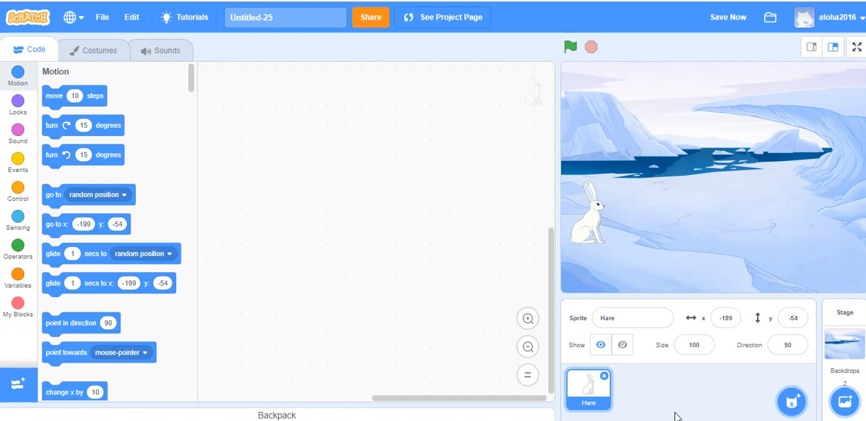
pyautogui.moveTo(595, 222)
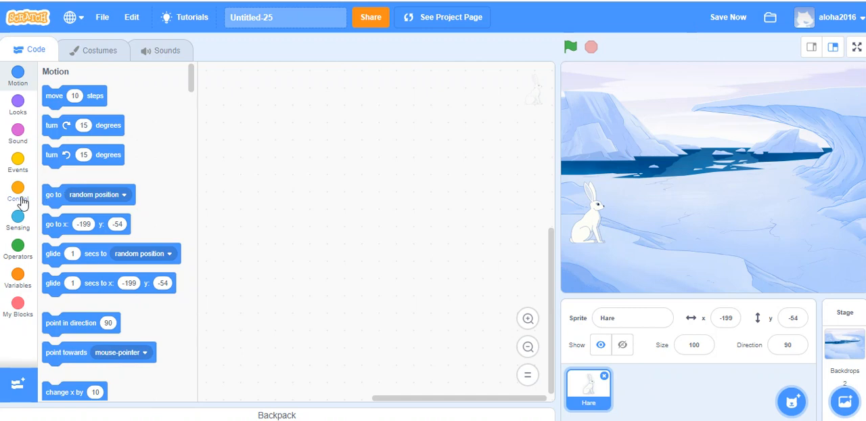
# Step: Place a 'when green flag clicked' block from Events into the Hare's code area
pyautogui.click(18, 192)
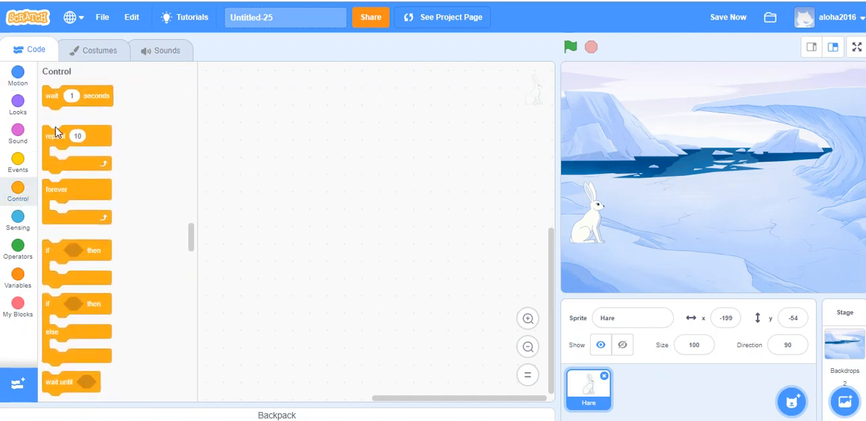
pyautogui.click(17, 161)
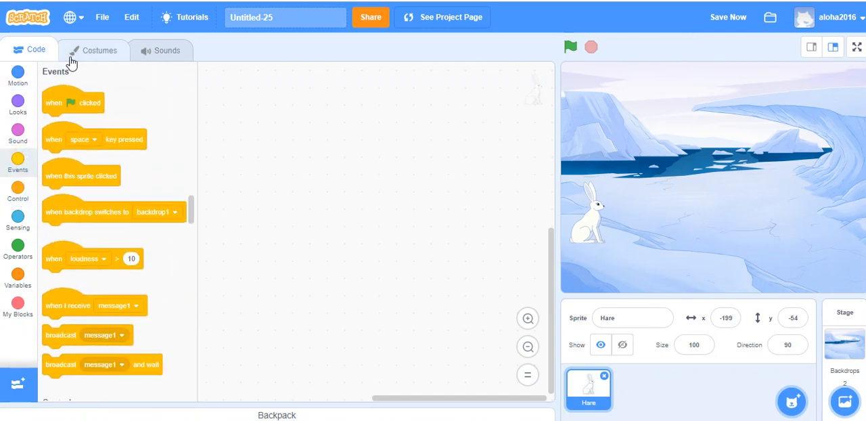
pyautogui.moveTo(73, 103); pyautogui.dragTo(338, 149)
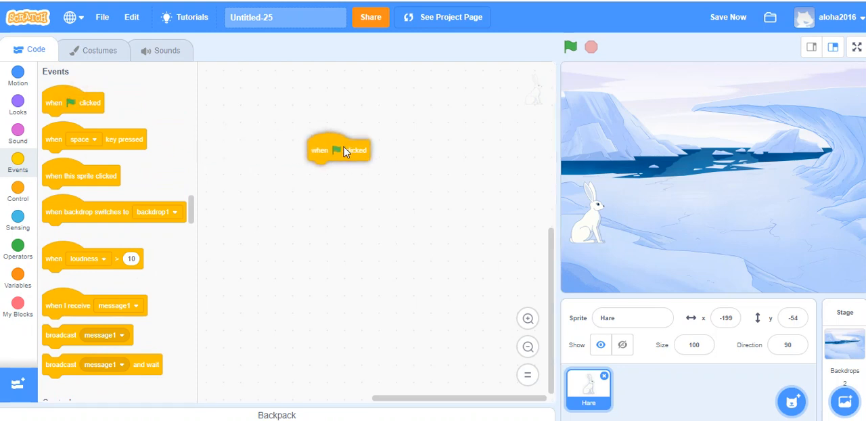
pyautogui.moveTo(338, 150); pyautogui.dragTo(347, 148)
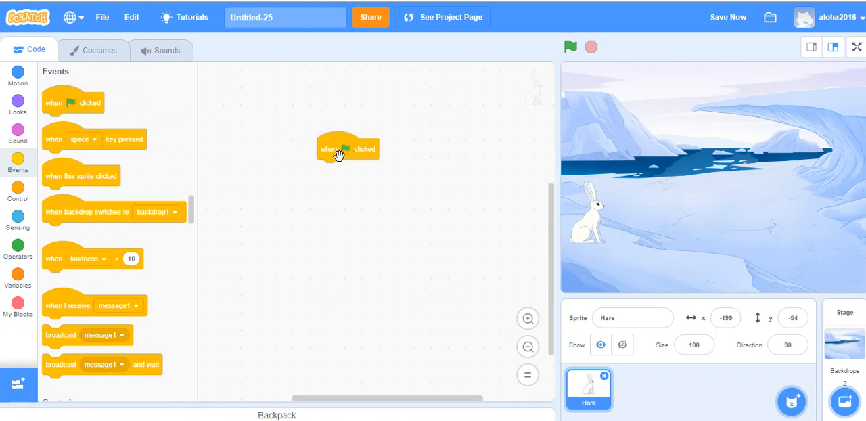
pyautogui.moveTo(563, 64)
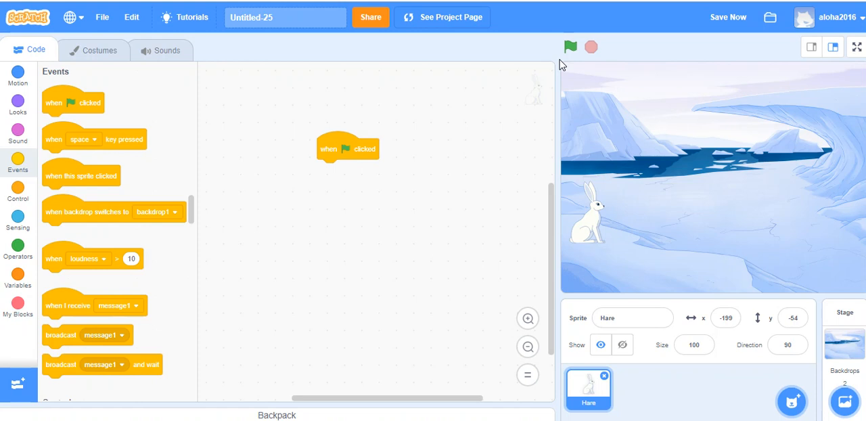
pyautogui.moveTo(499, 132)
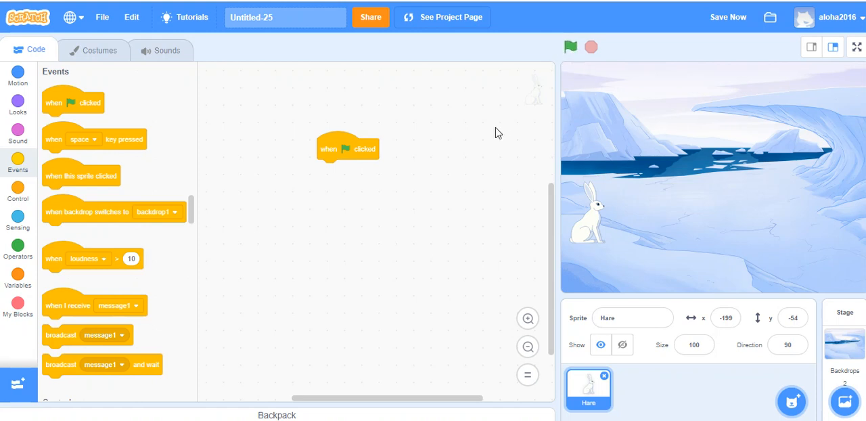
pyautogui.moveTo(25, 198)
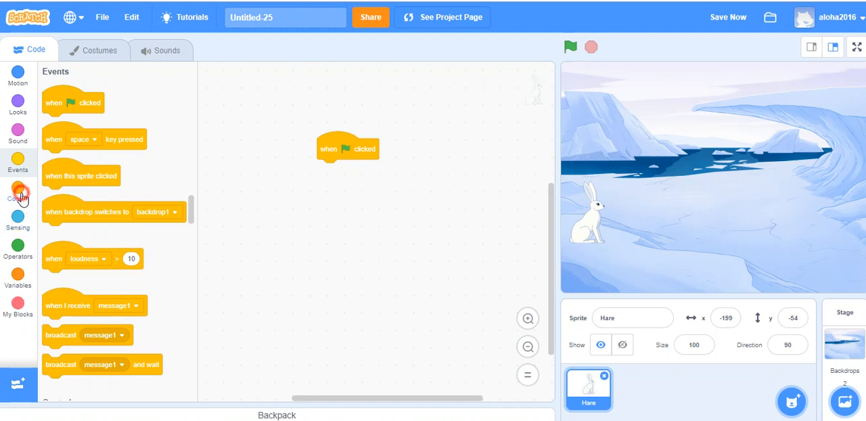
# Step: Attach a forever loop under the flag block with 'next costume' inside it
pyautogui.click(19, 192)
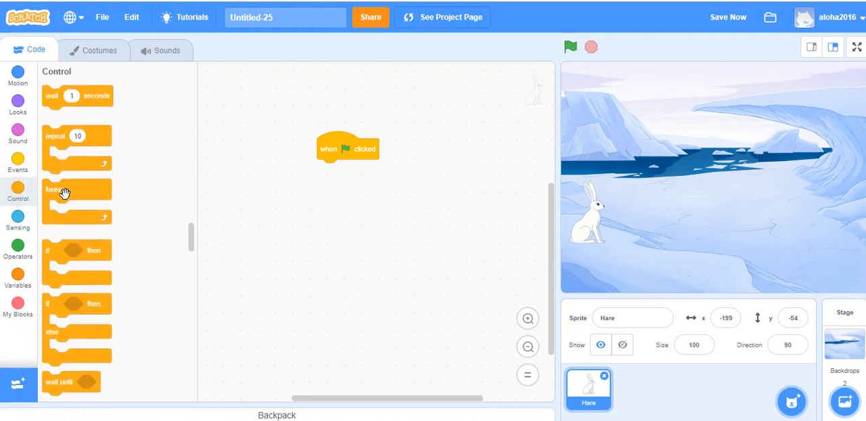
pyautogui.moveTo(58, 189); pyautogui.dragTo(332, 172)
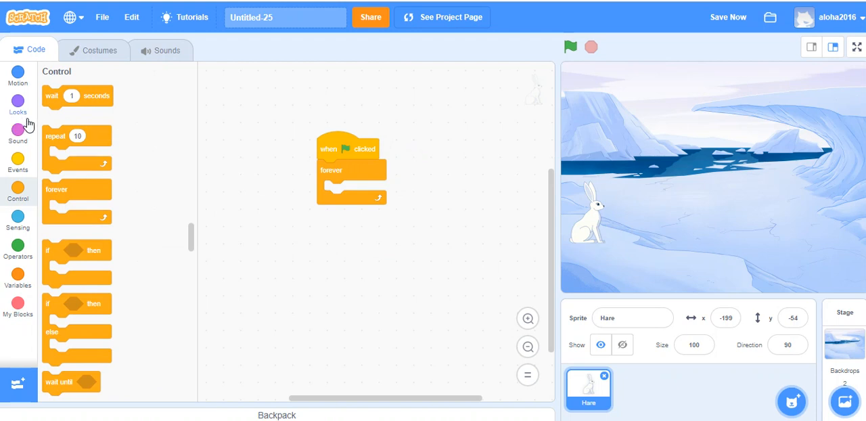
pyautogui.click(18, 107)
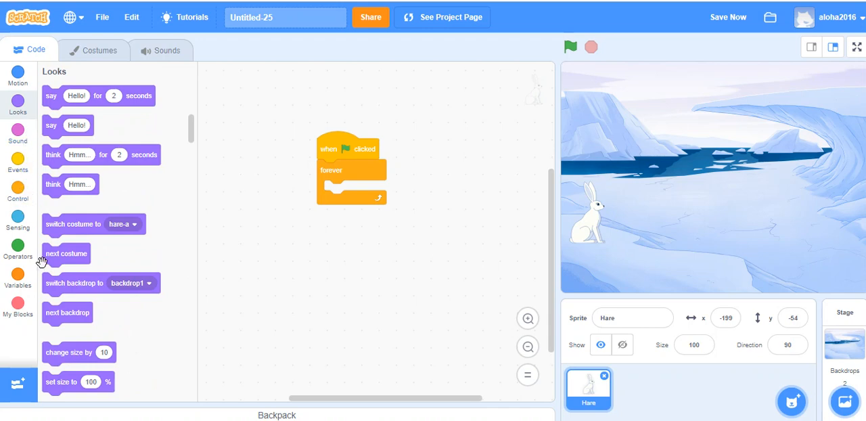
pyautogui.moveTo(67, 253); pyautogui.dragTo(347, 190)
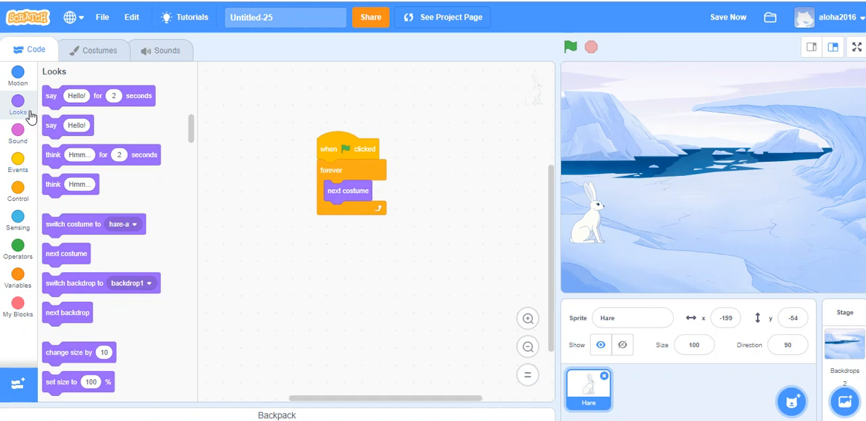
pyautogui.moveTo(547, 62)
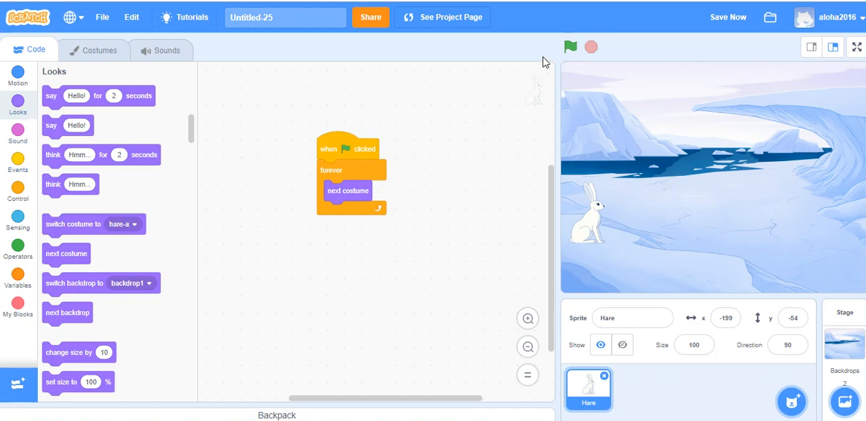
# Step: Test the animation, add 'wait 0.1 seconds' after next costume, and rerun it
pyautogui.click(570, 46)
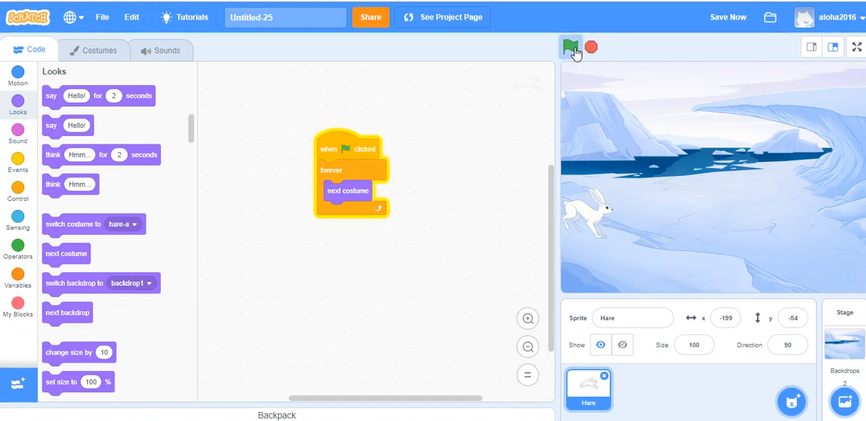
pyautogui.click(570, 47)
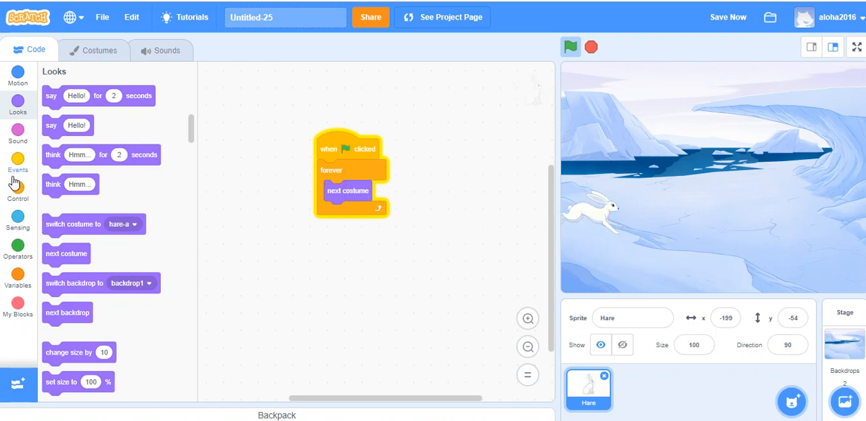
pyautogui.click(18, 191)
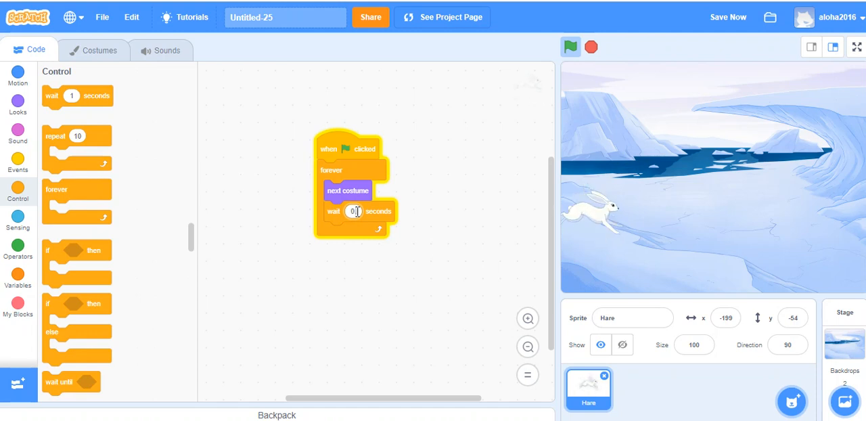
pyautogui.write('0.1')
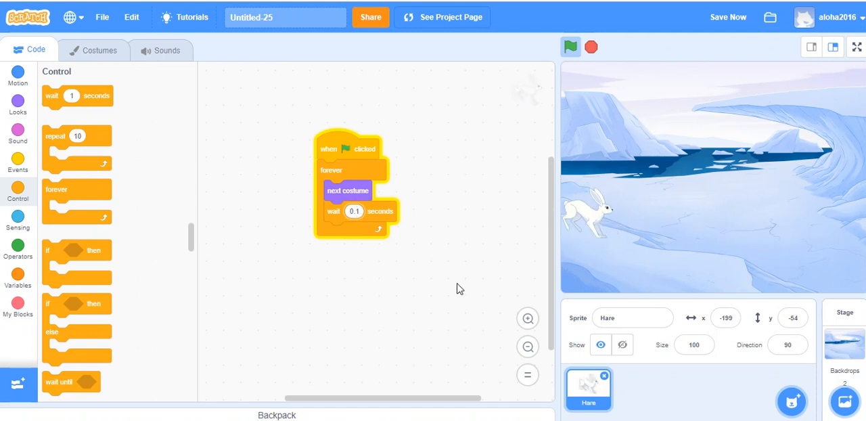
pyautogui.moveTo(492, 216)
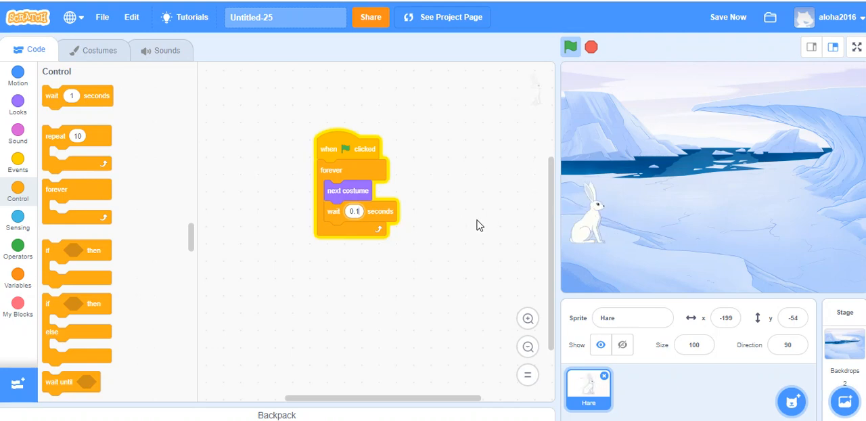
pyautogui.click(569, 47)
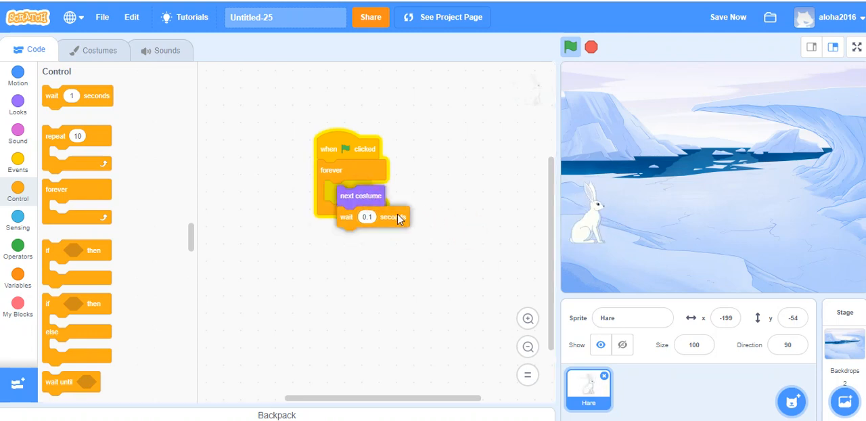
pyautogui.moveTo(361, 196); pyautogui.dragTo(406, 236)
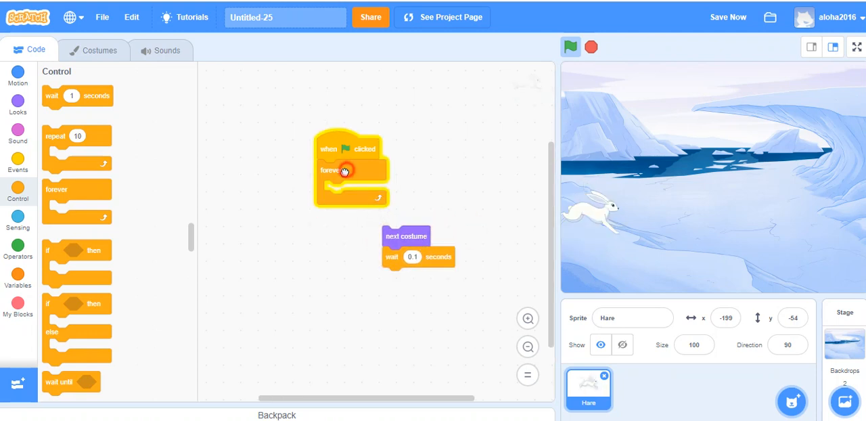
pyautogui.moveTo(345, 170); pyautogui.dragTo(272, 247)
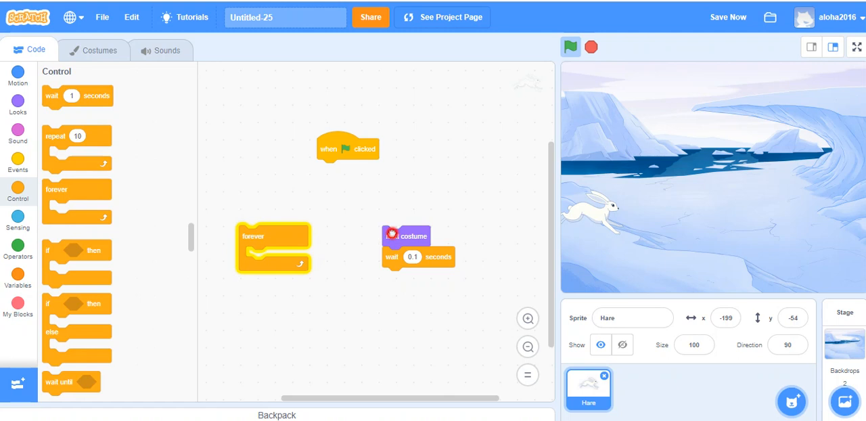
pyautogui.moveTo(406, 235); pyautogui.dragTo(342, 166)
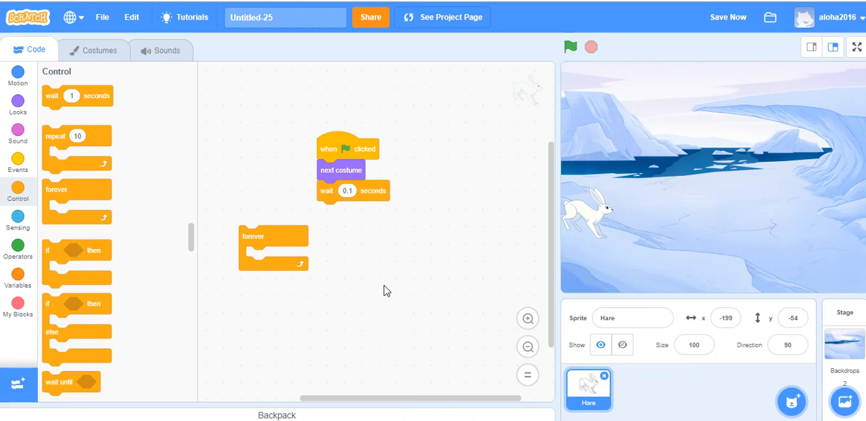
pyautogui.moveTo(341, 170); pyautogui.dragTo(294, 218)
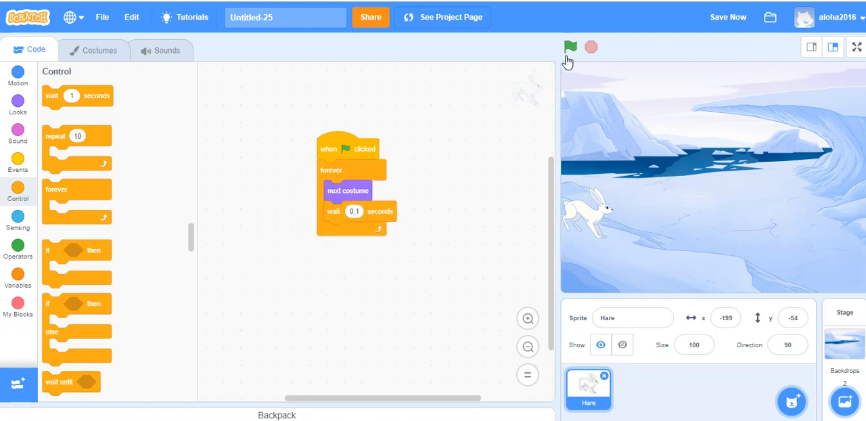
pyautogui.click(568, 46)
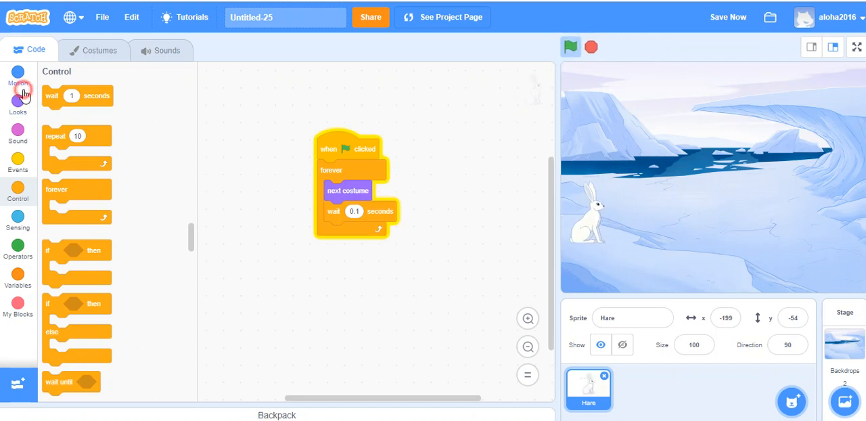
# Step: Add 'move 10 steps' to the loop, run the Hare across the stage, then stop it
pyautogui.click(18, 83)
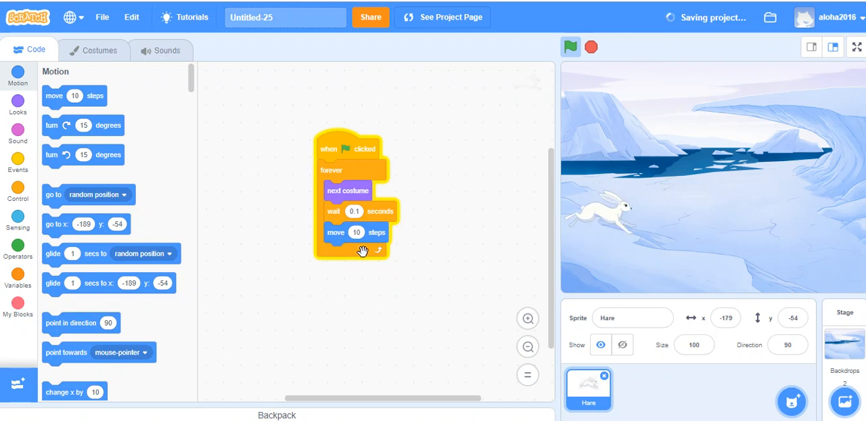
pyautogui.click(568, 46)
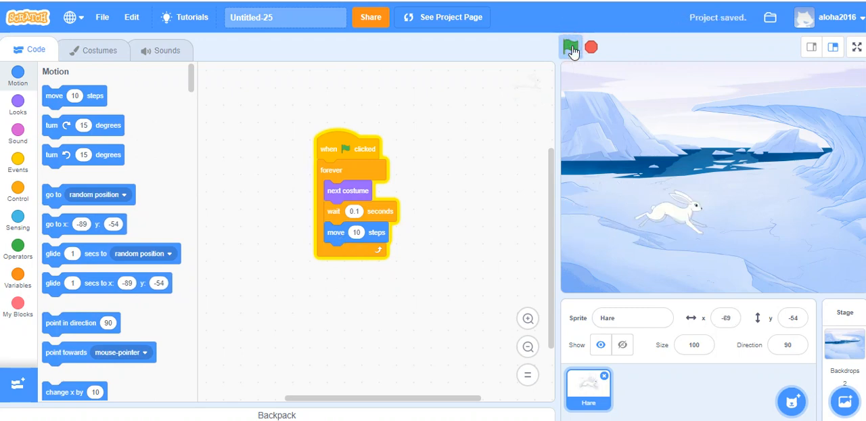
pyautogui.click(569, 46)
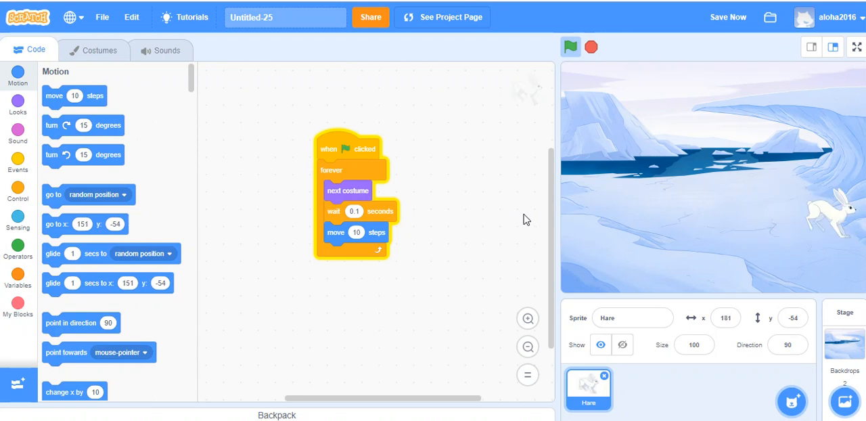
pyautogui.click(592, 47)
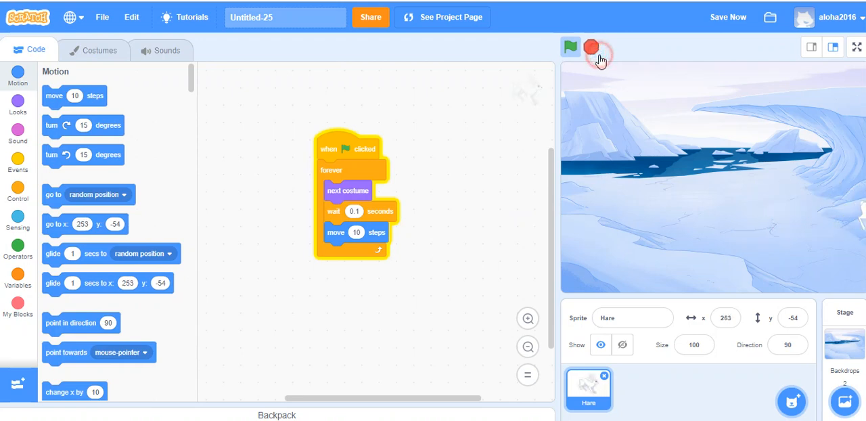
pyautogui.click(590, 47)
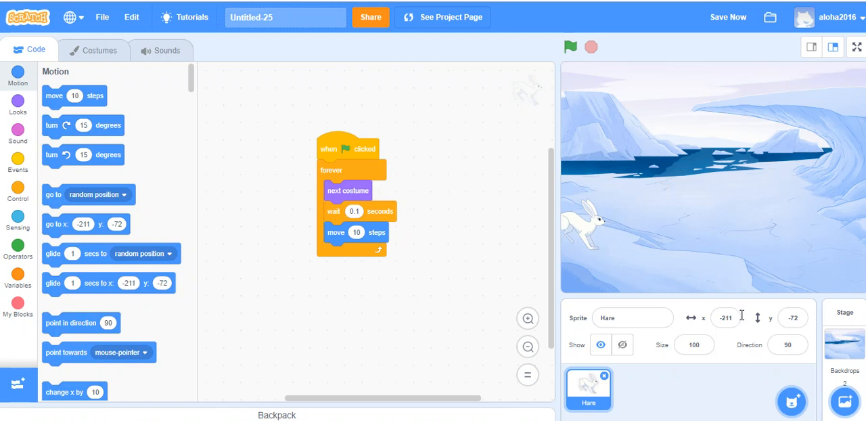
# Step: Insert a 'go to x: -211 y: -72' block between the flag block and forever loop
pyautogui.click(794, 317)
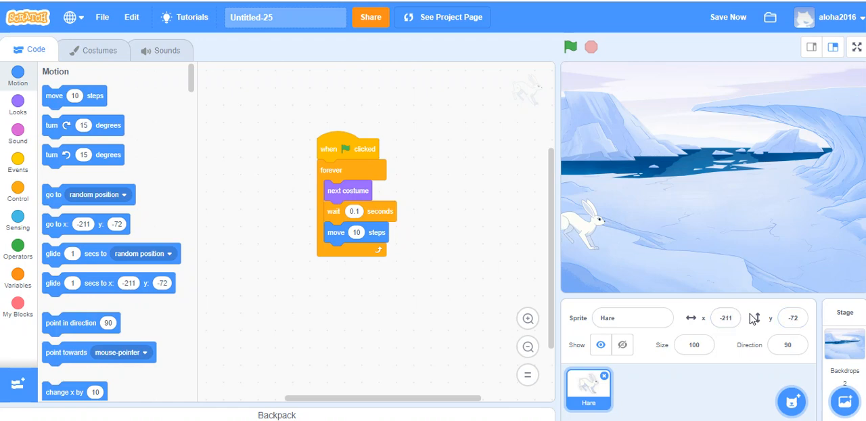
pyautogui.click(725, 317)
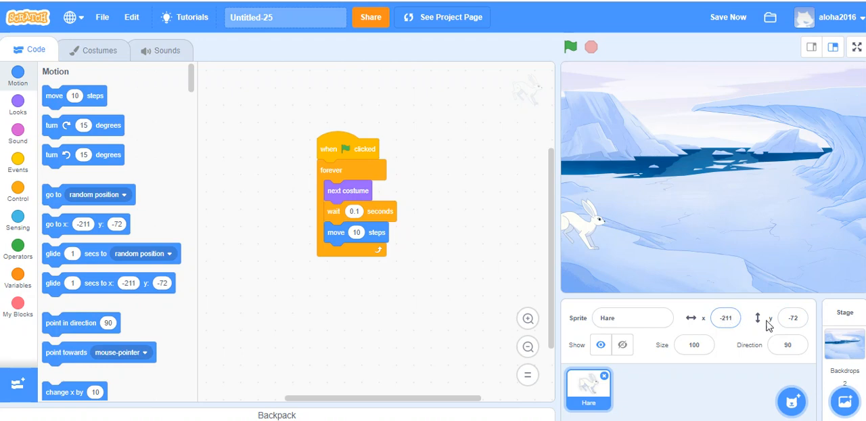
pyautogui.moveTo(527, 280)
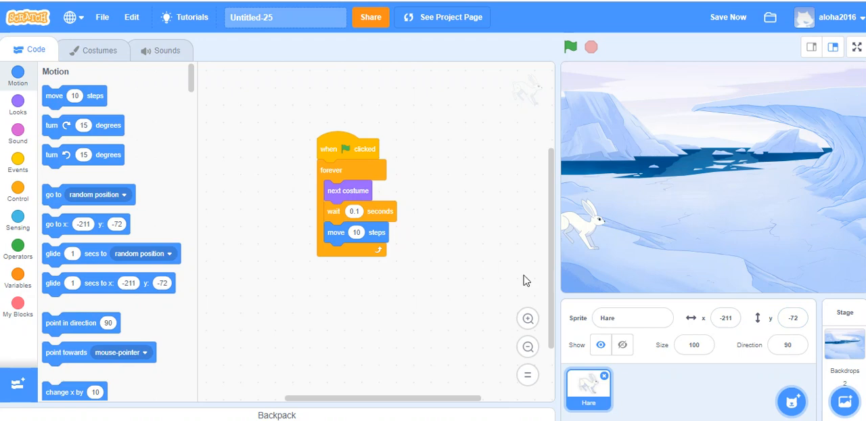
pyautogui.moveTo(95, 223)
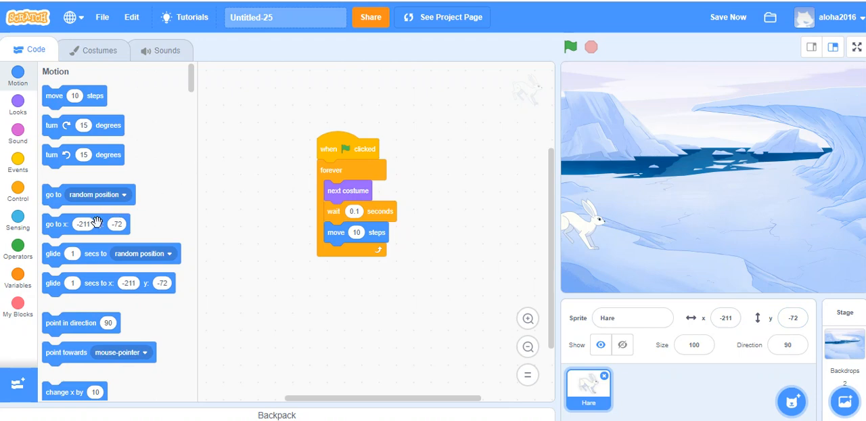
pyautogui.moveTo(85, 224); pyautogui.dragTo(344, 327)
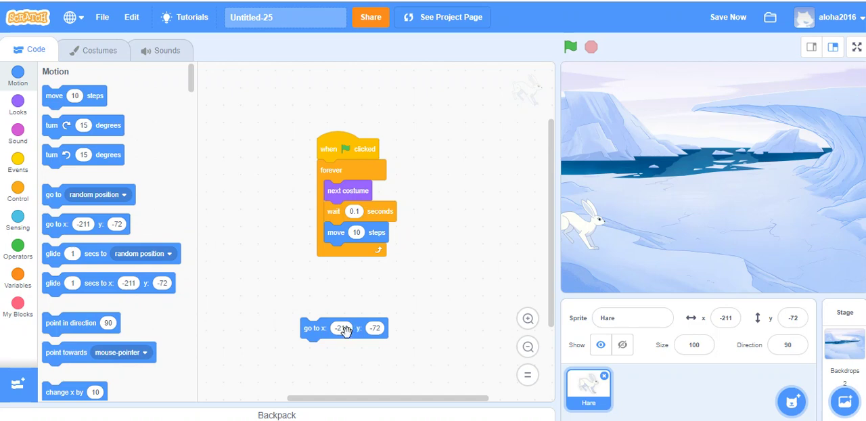
pyautogui.moveTo(344, 328); pyautogui.dragTo(385, 208)
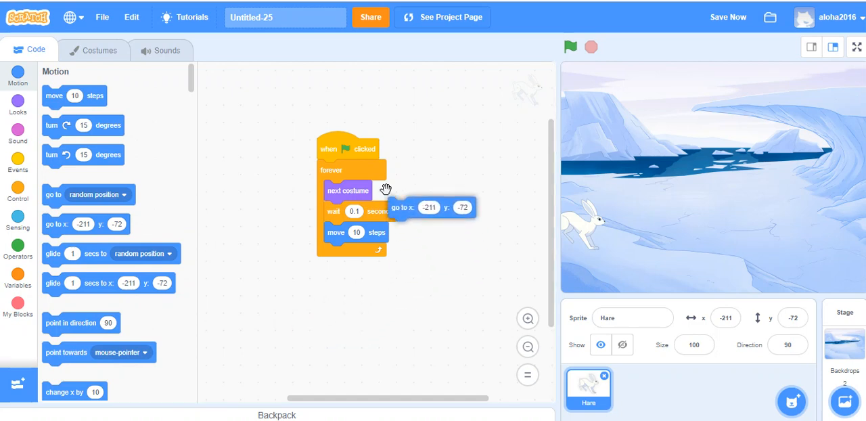
pyautogui.moveTo(428, 207); pyautogui.dragTo(347, 170)
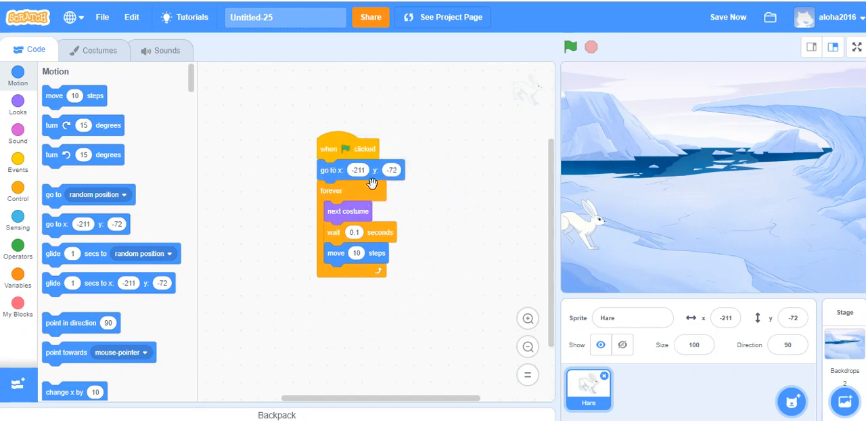
pyautogui.moveTo(550, 64)
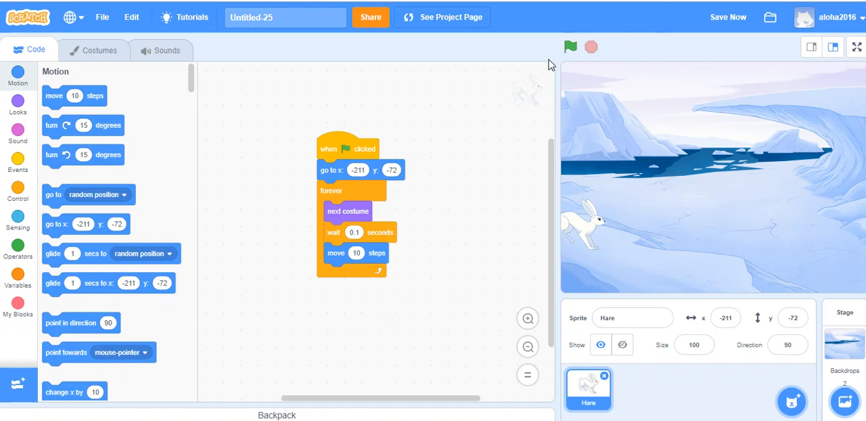
# Step: Run the project repeatedly to watch the Hare hop from its start, then stop midway
pyautogui.click(571, 47)
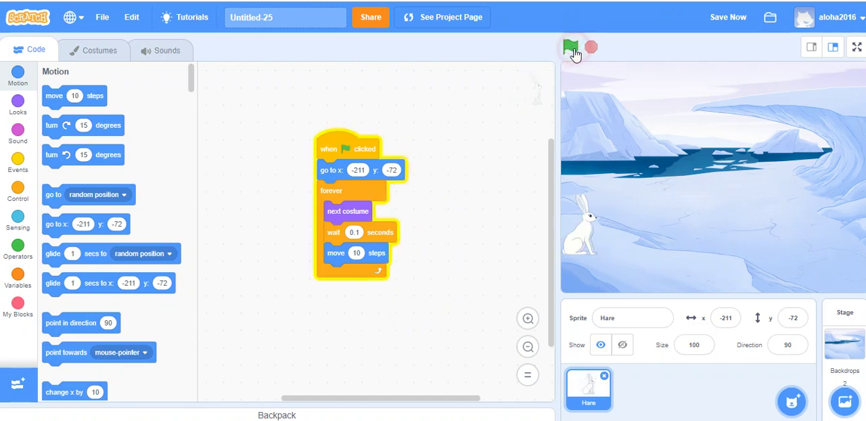
pyautogui.click(572, 46)
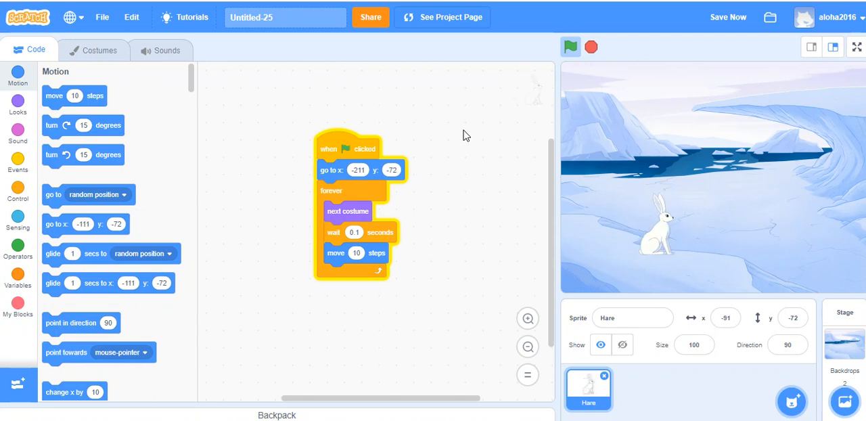
pyautogui.click(570, 46)
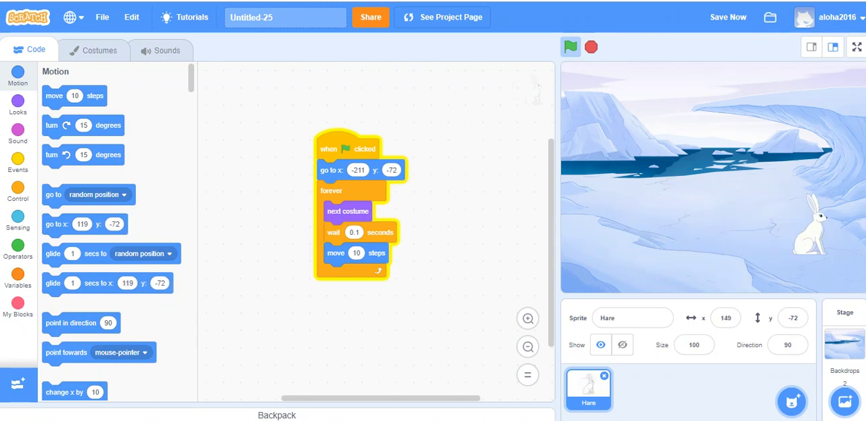
pyautogui.click(568, 45)
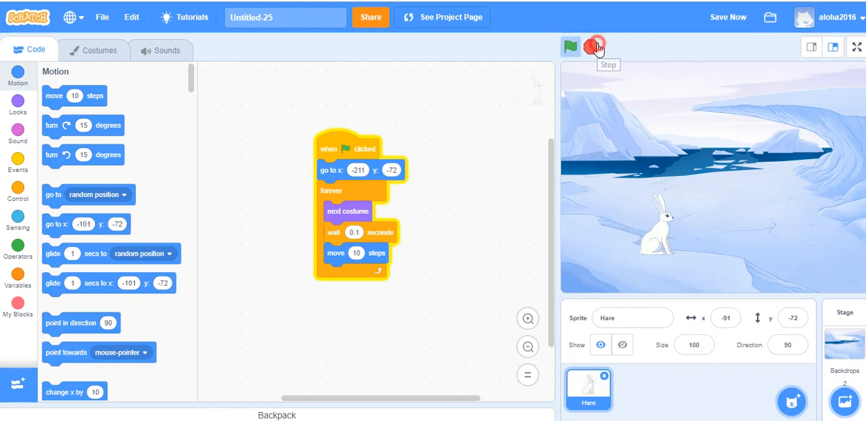
pyautogui.click(593, 46)
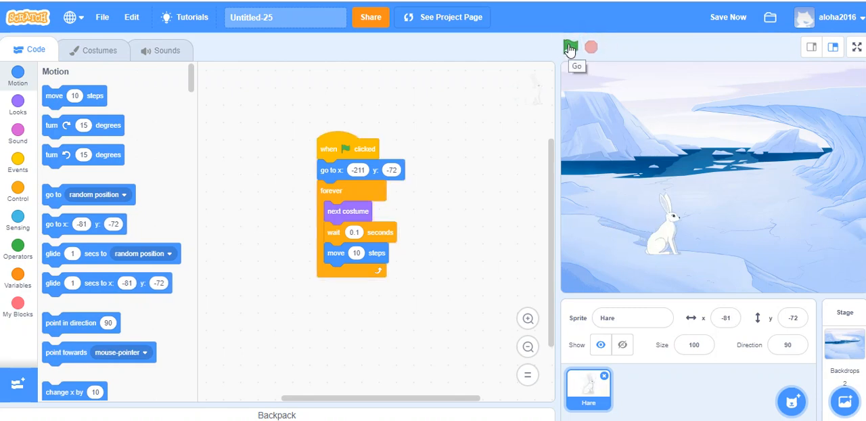